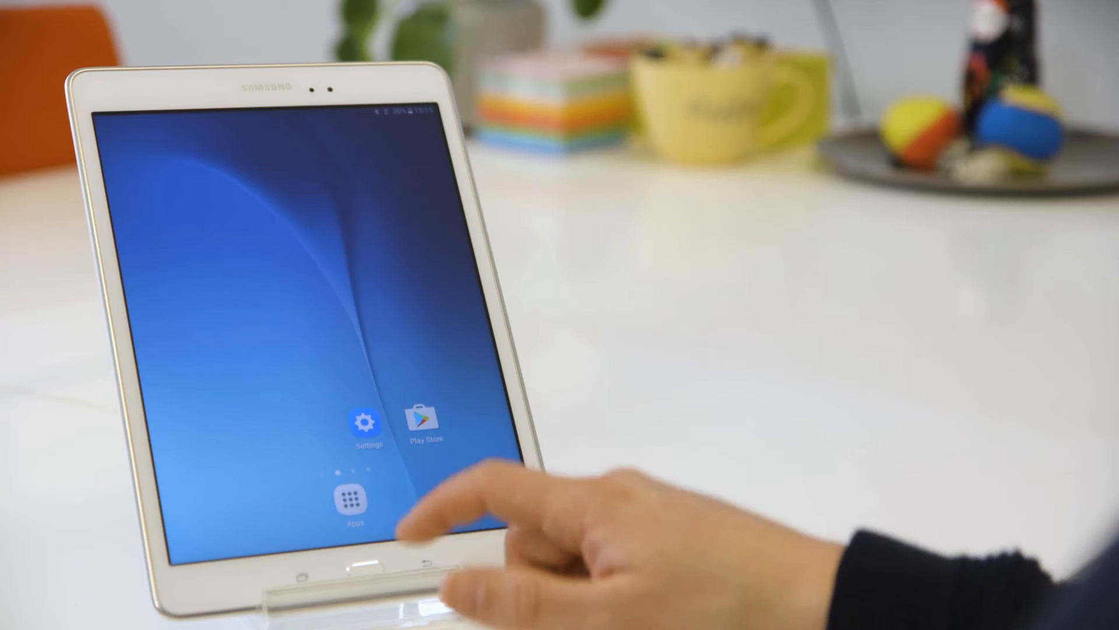
Step: Search Play Store for "emdr kit" to reach the EMDR Kit (Beta) page
click(425, 420)
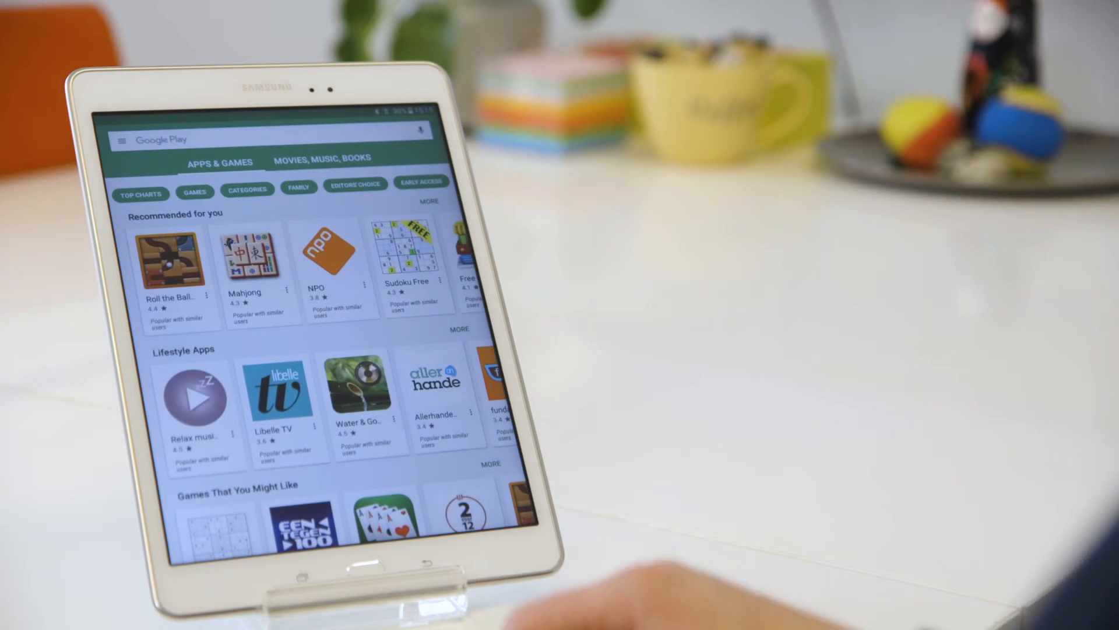
click(256, 138)
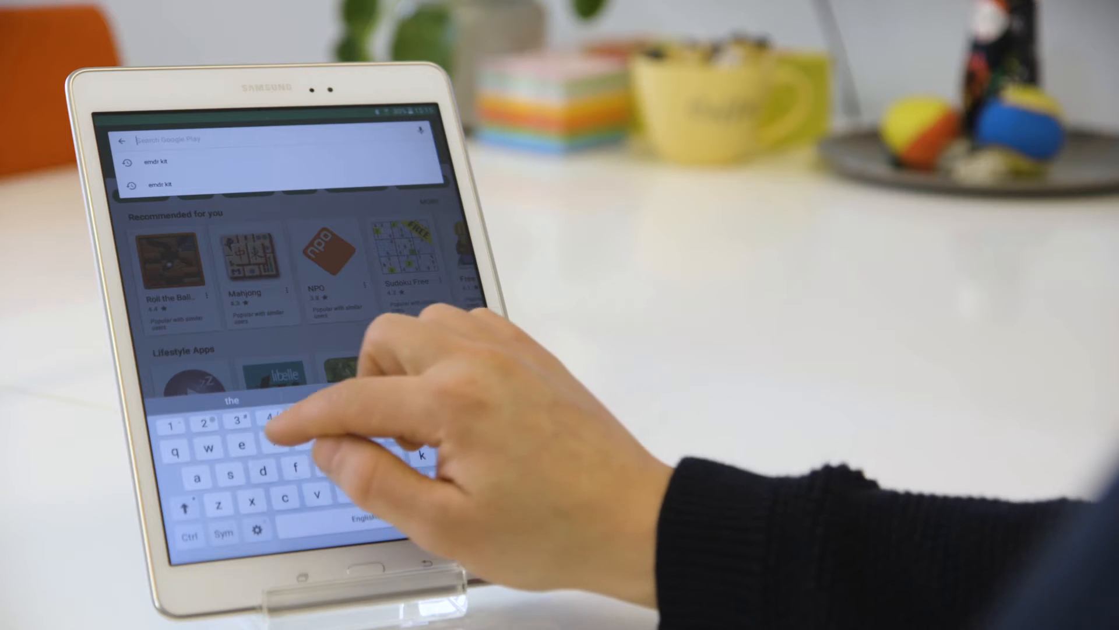
text(emd)
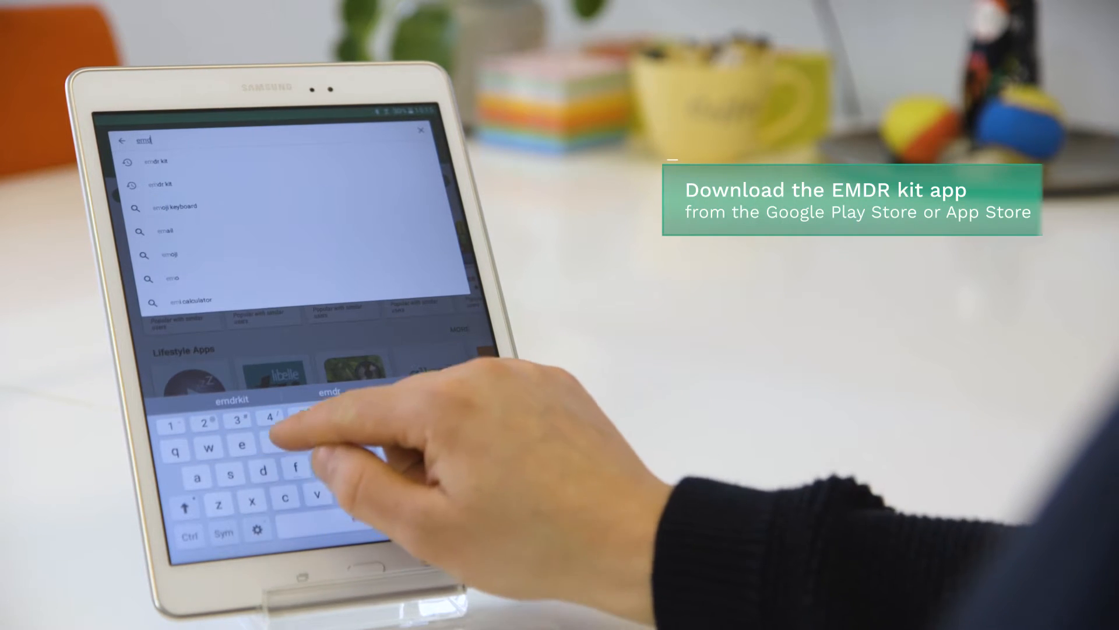
text(r)
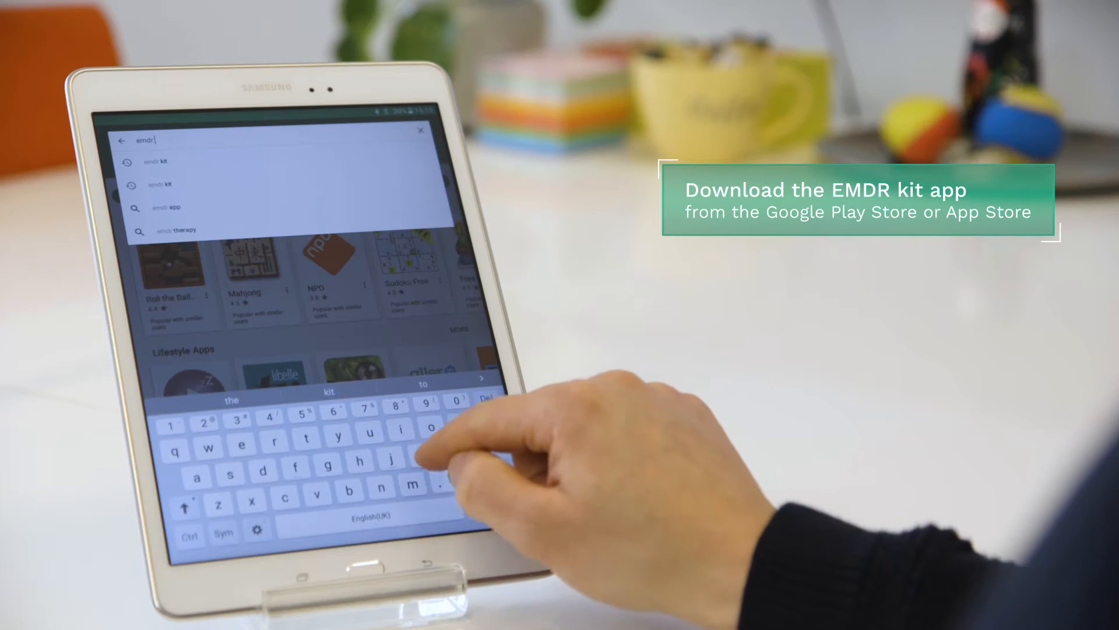
text(kit)
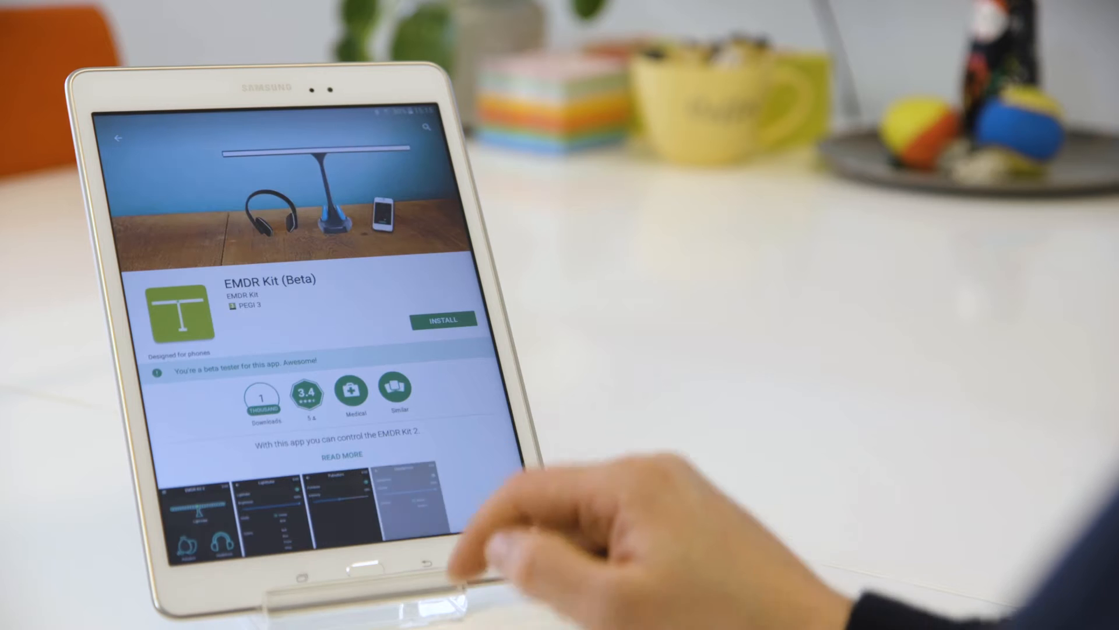
Step: Install EMDR Kit (Beta) and launch it once installation finishes
click(443, 320)
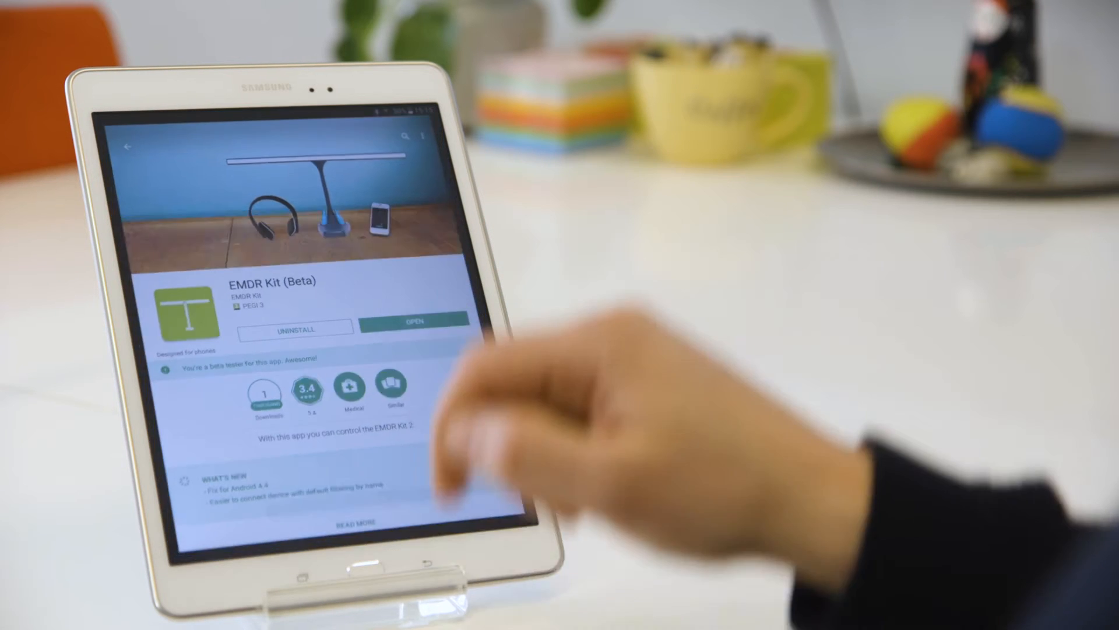
click(415, 321)
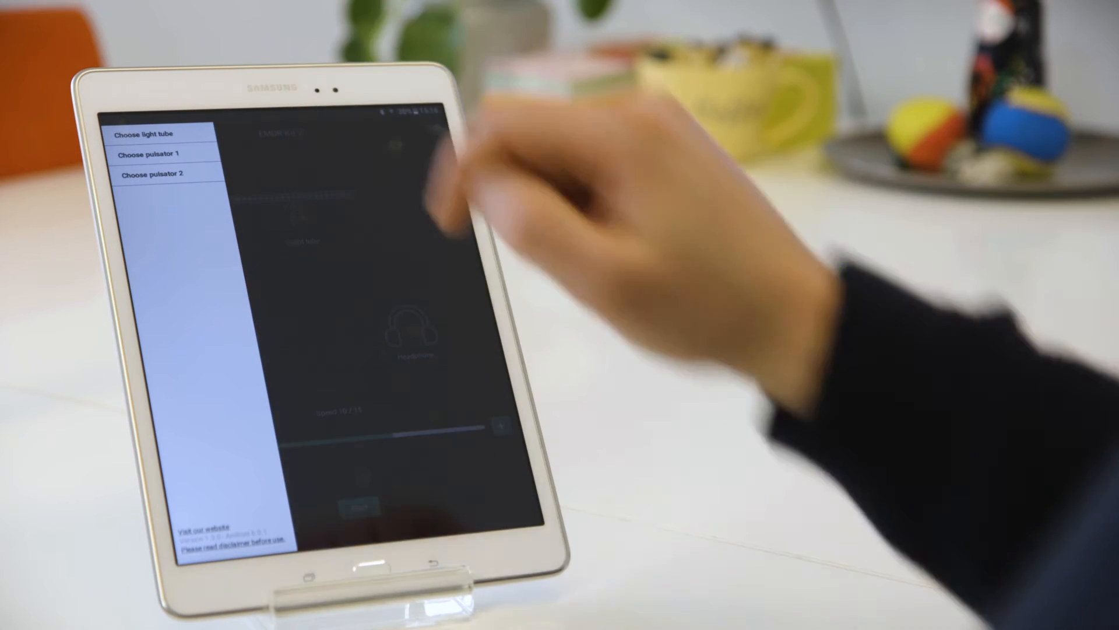
Step: Review the light tube, pulsator 1 and pulsator 2 choices from the side drawer
click(148, 134)
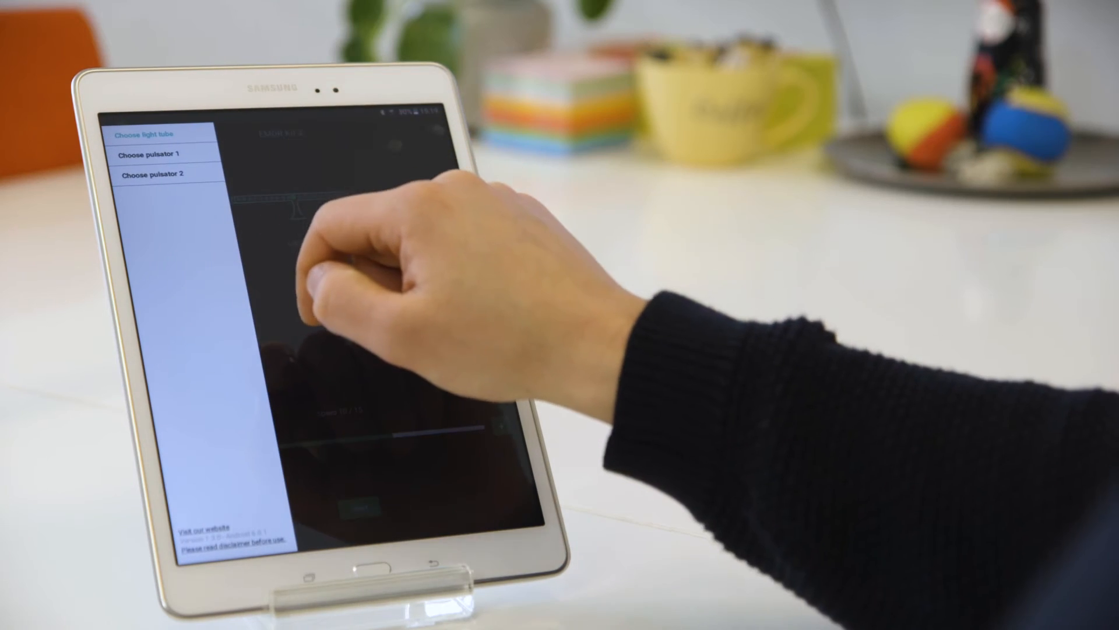
click(152, 155)
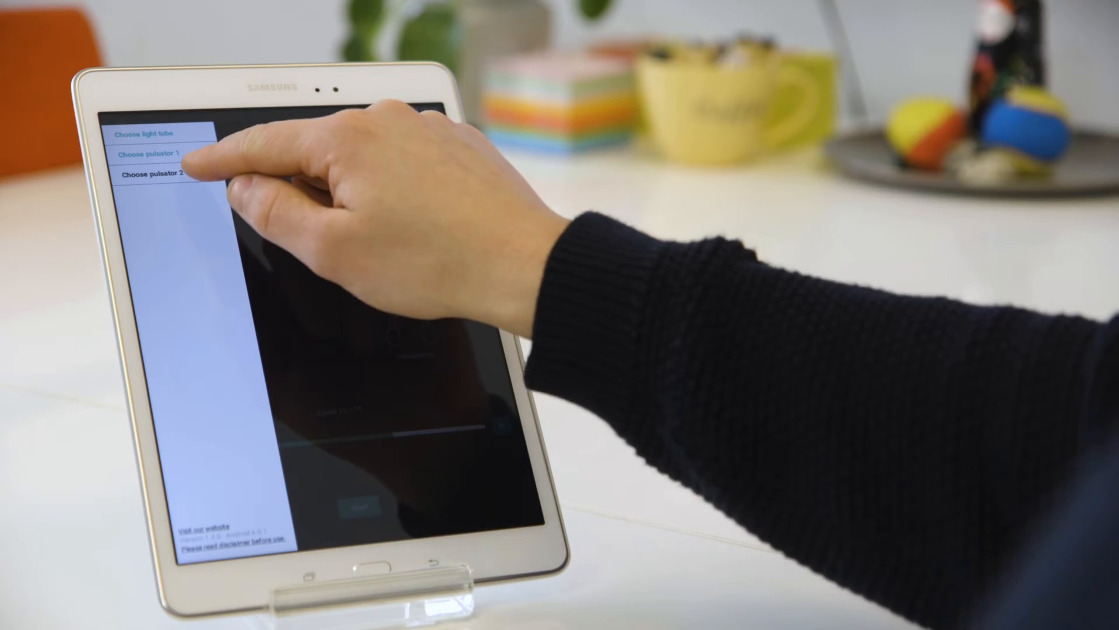
click(165, 176)
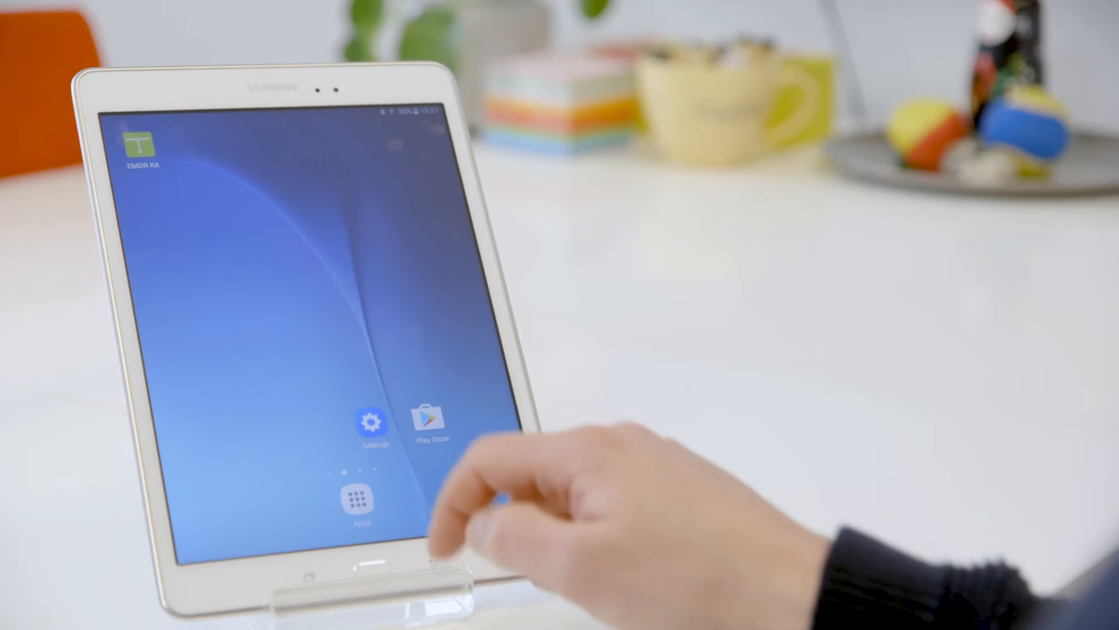
Step: Turn Bluetooth on in Settings and pair with the EMDR Pulsator device
click(370, 421)
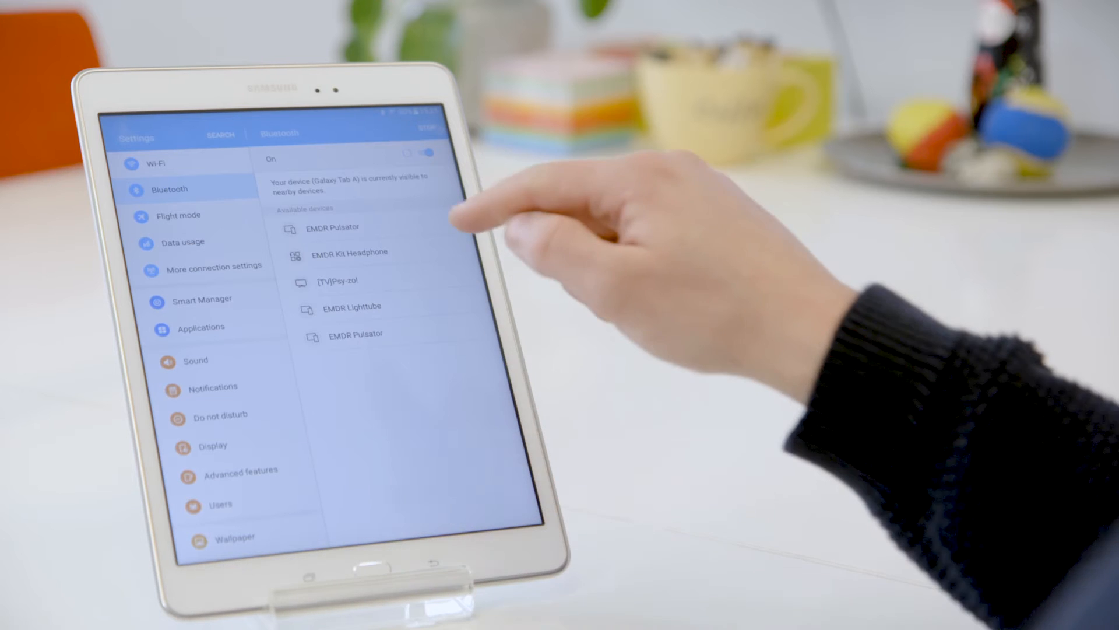
click(350, 253)
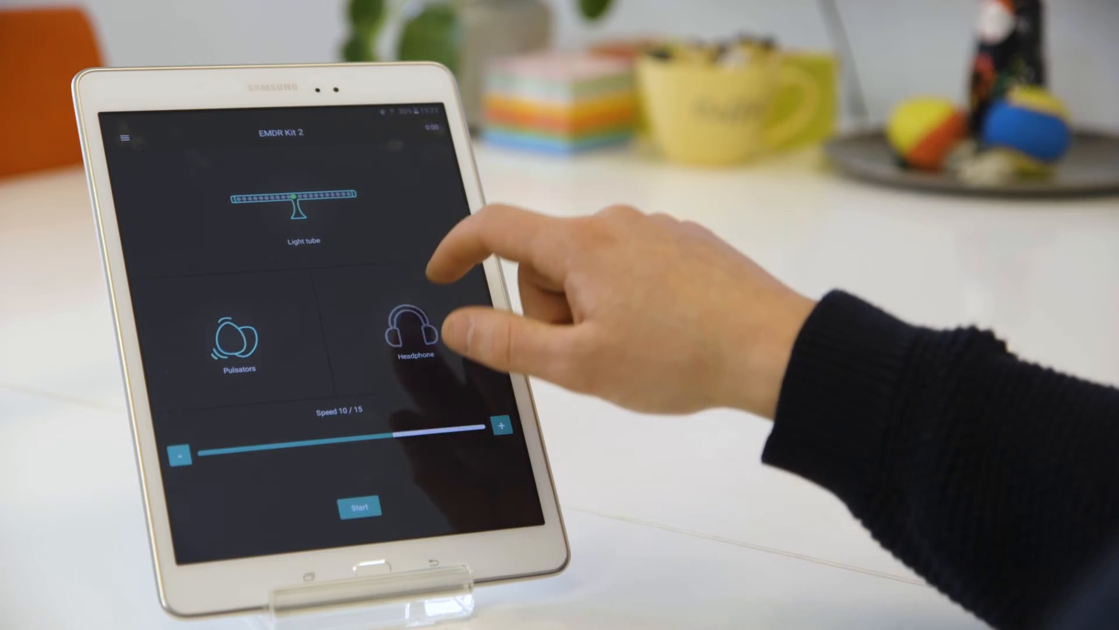
click(414, 335)
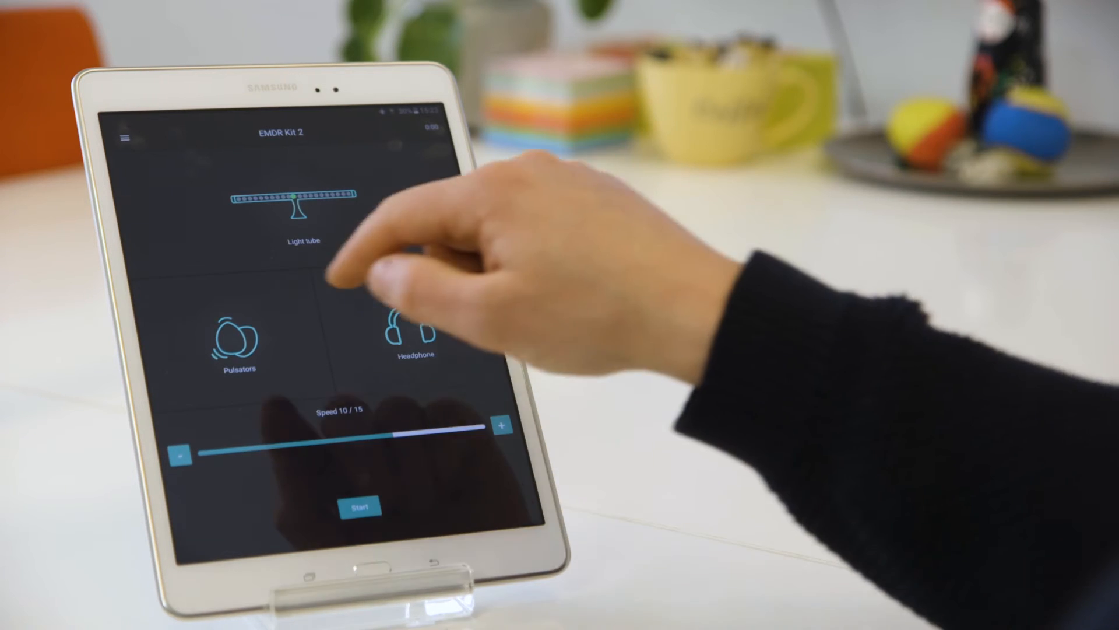
click(236, 343)
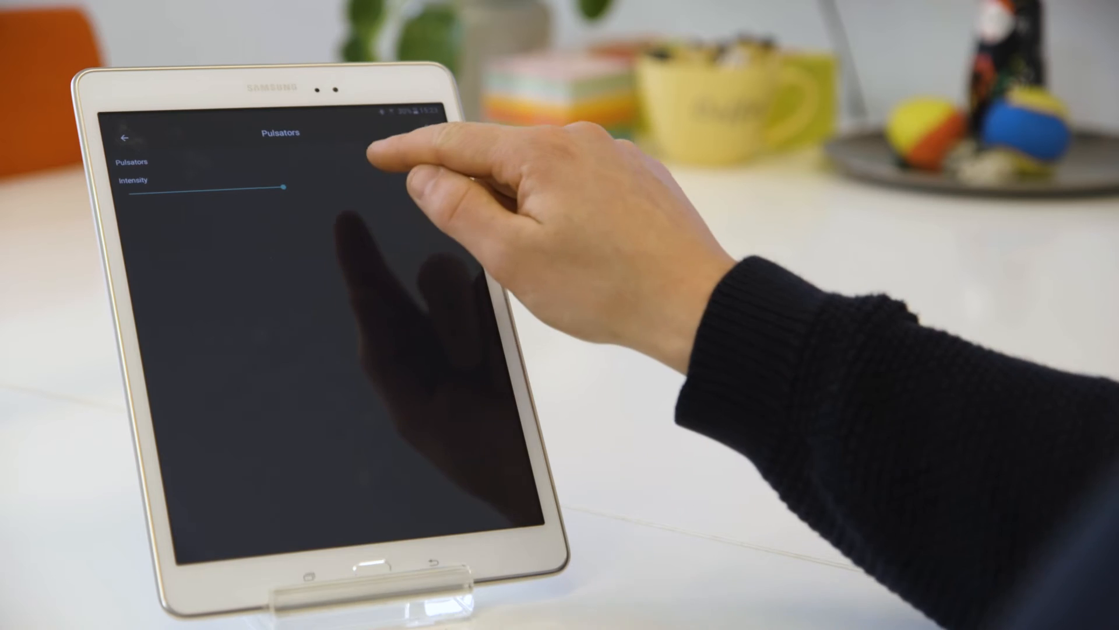
click(127, 137)
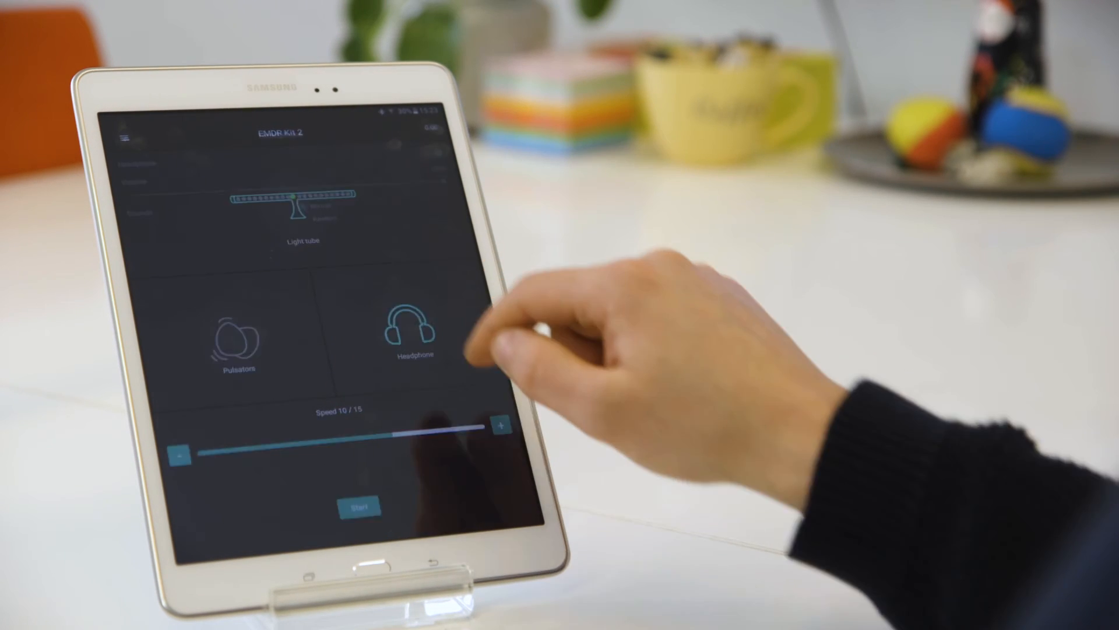
click(413, 332)
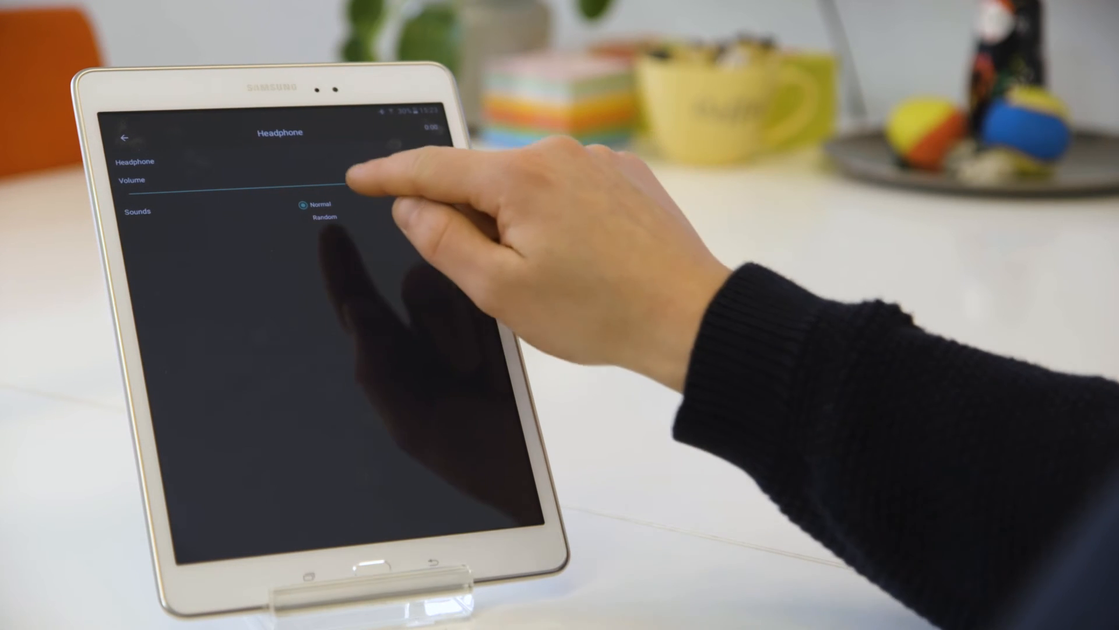
click(125, 136)
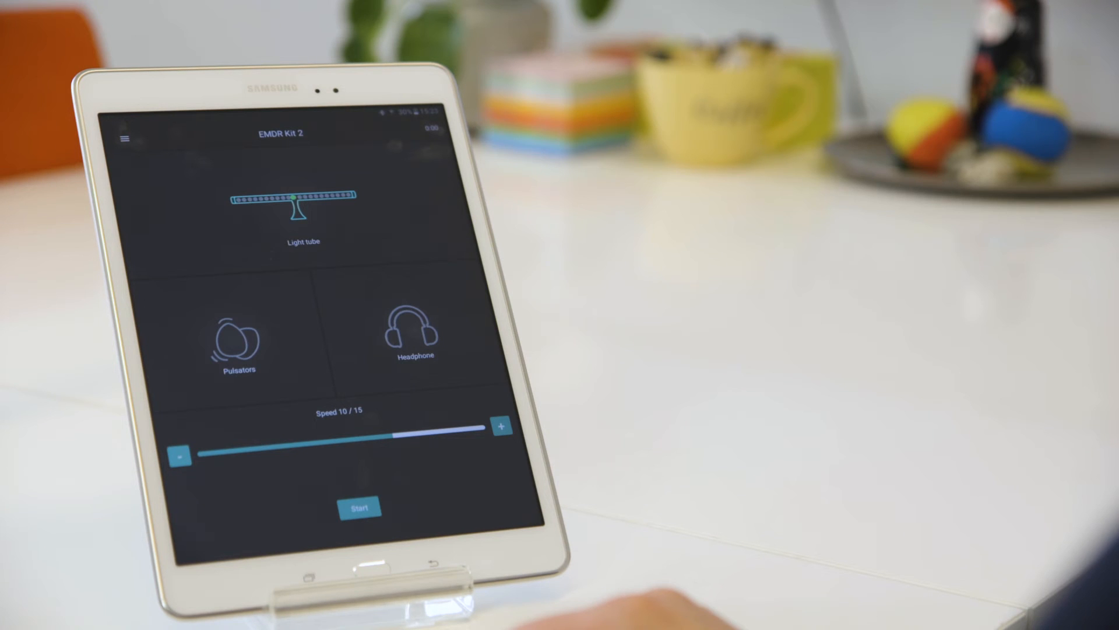
Step: Raise the session speed above 10 of 15, then back it off one step
click(502, 427)
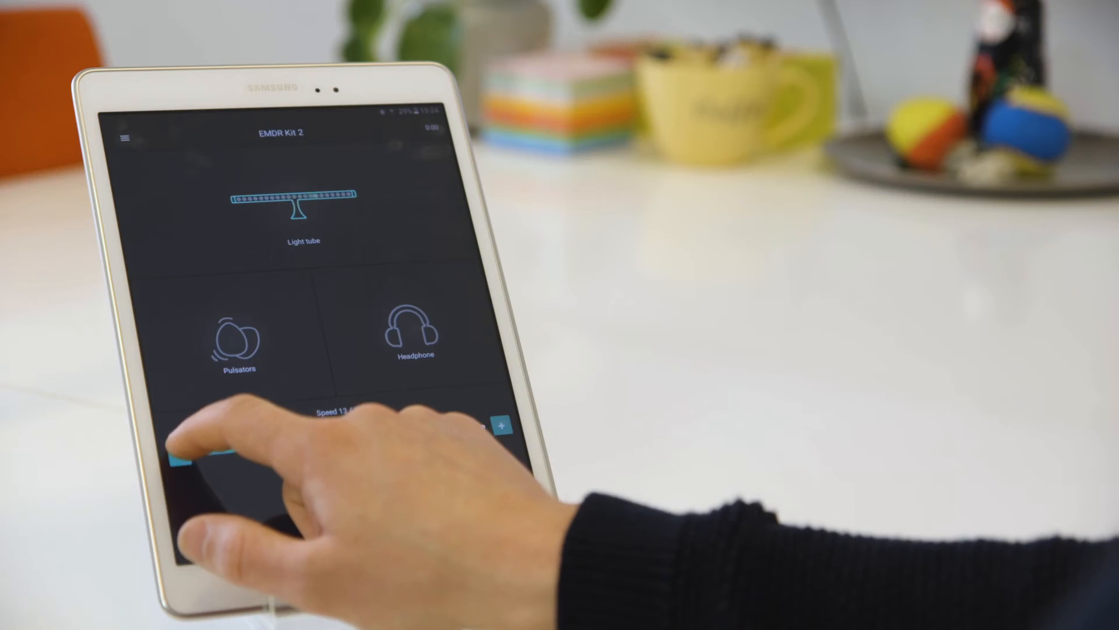
click(302, 207)
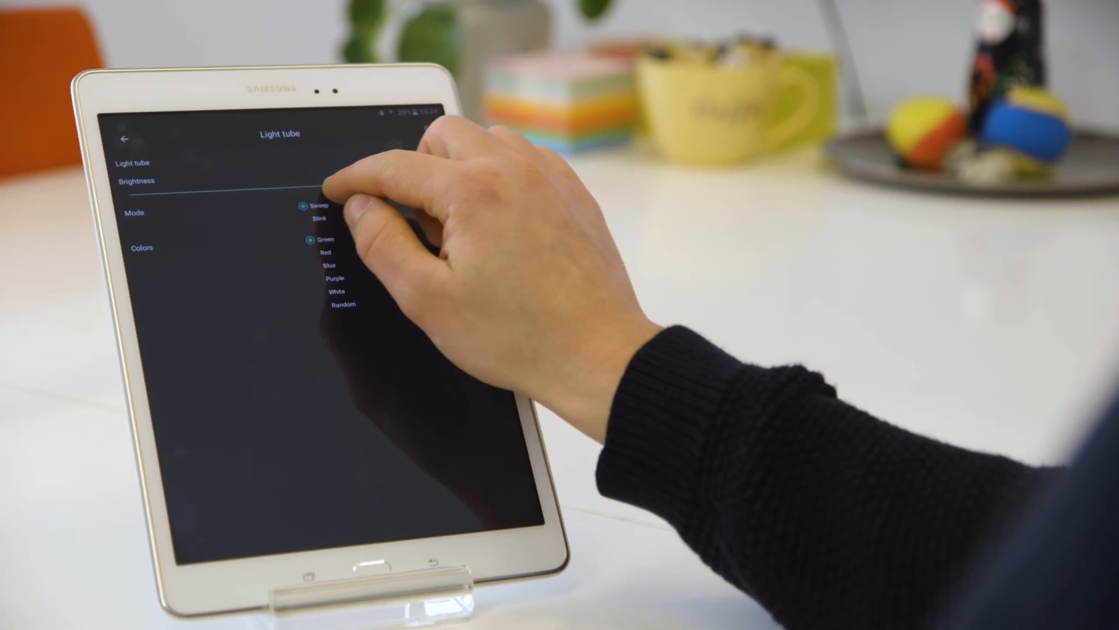
Step: Preview the light tube in red, return it to green at 80%, and go back to the main screen
click(312, 252)
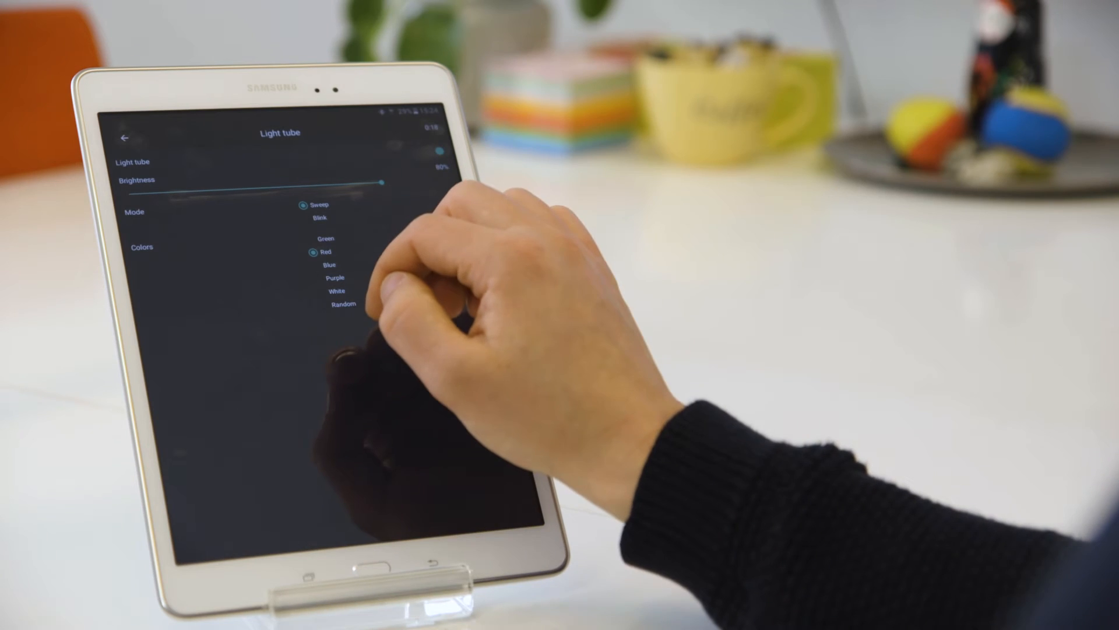
click(313, 238)
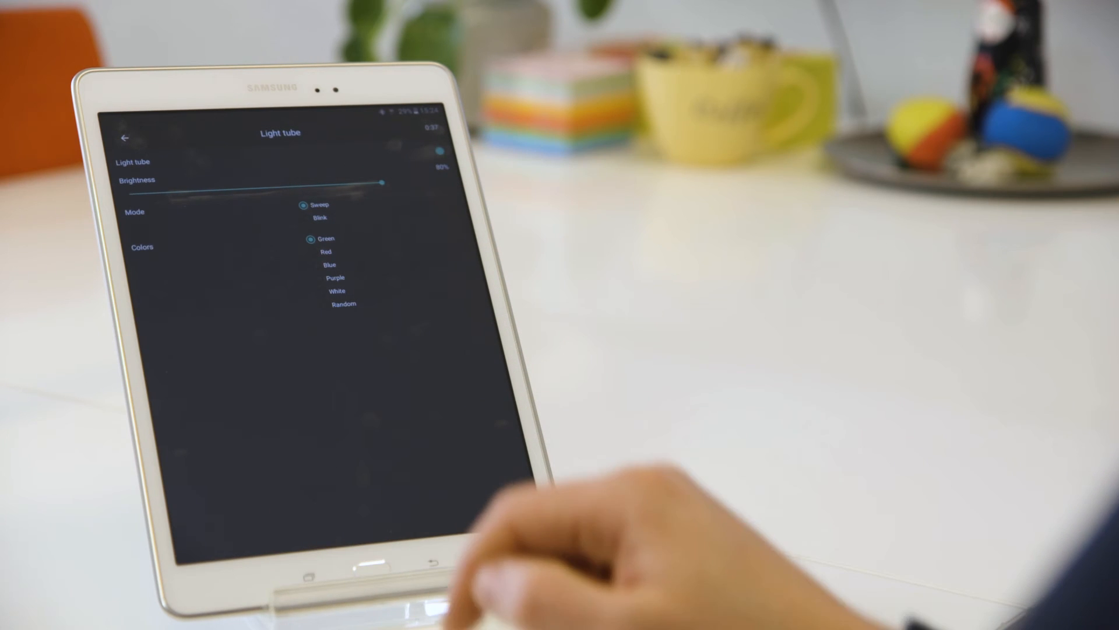
click(125, 138)
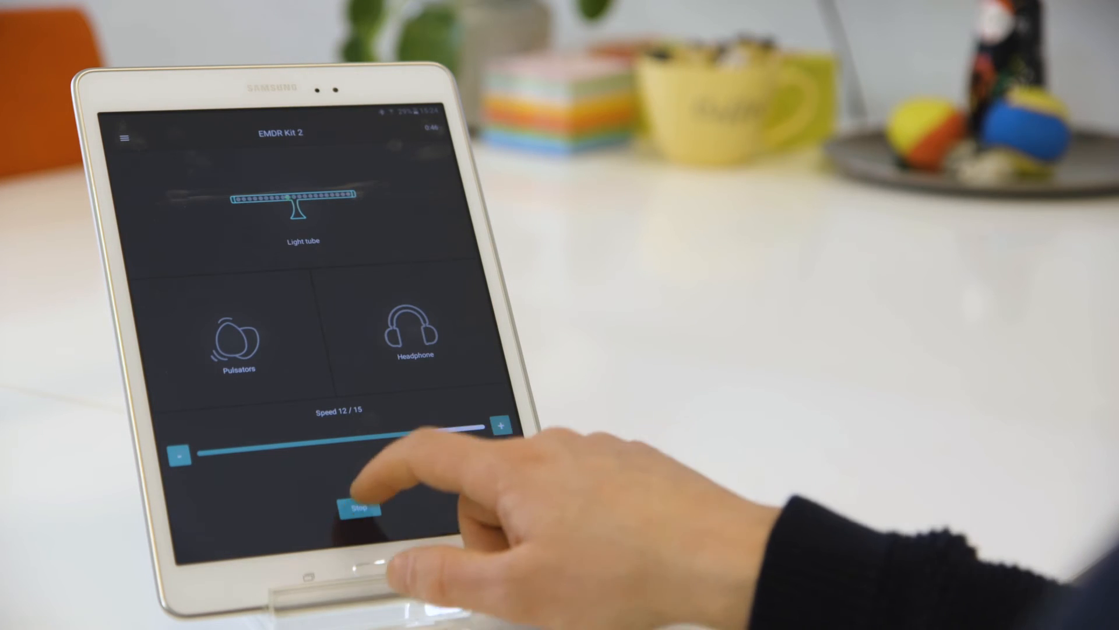
Step: Stop and restart the session, then drag pulsator intensity above 50%
click(359, 509)
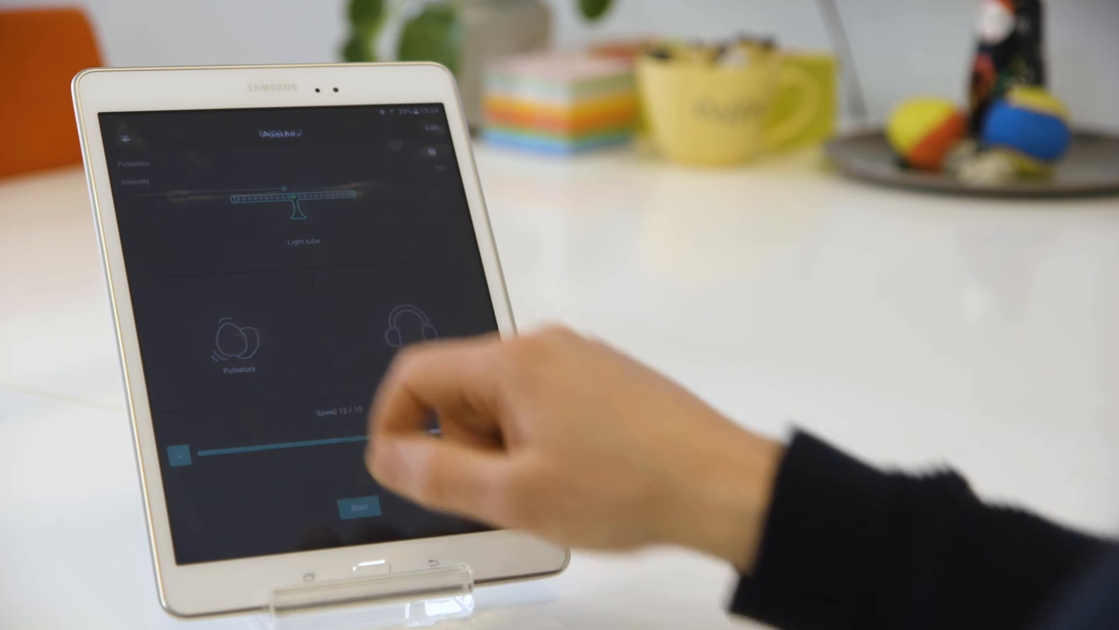
click(238, 343)
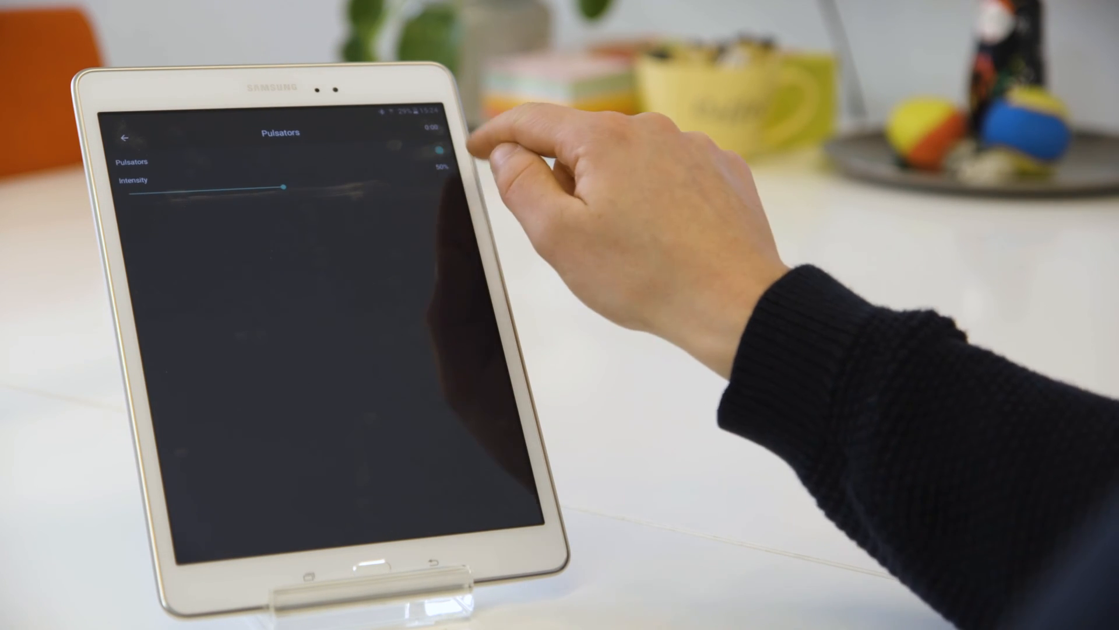
click(128, 138)
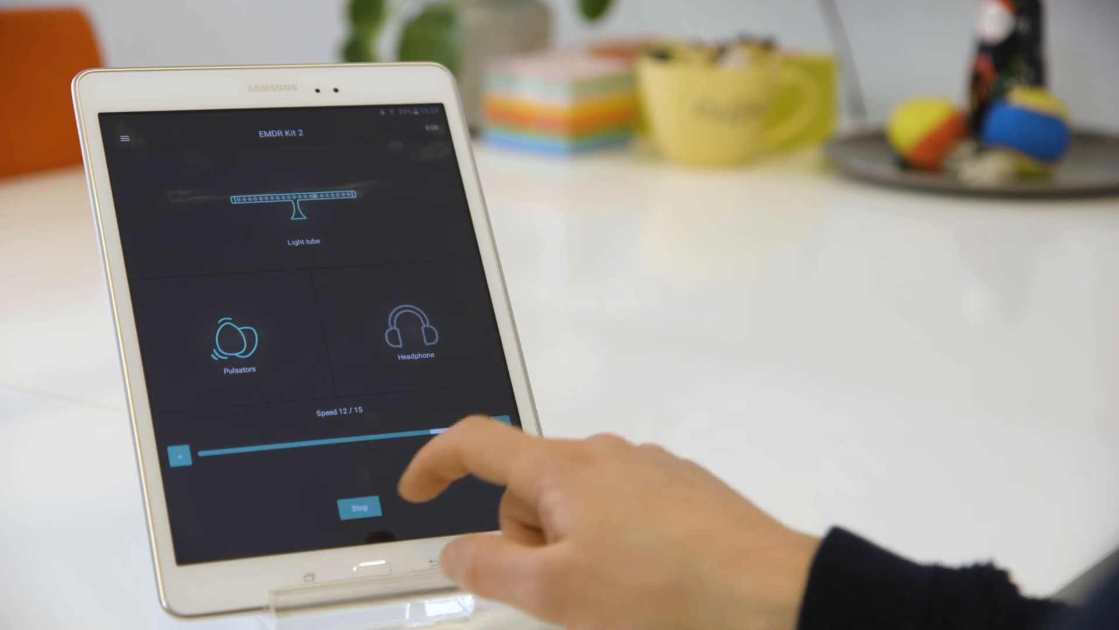
click(237, 336)
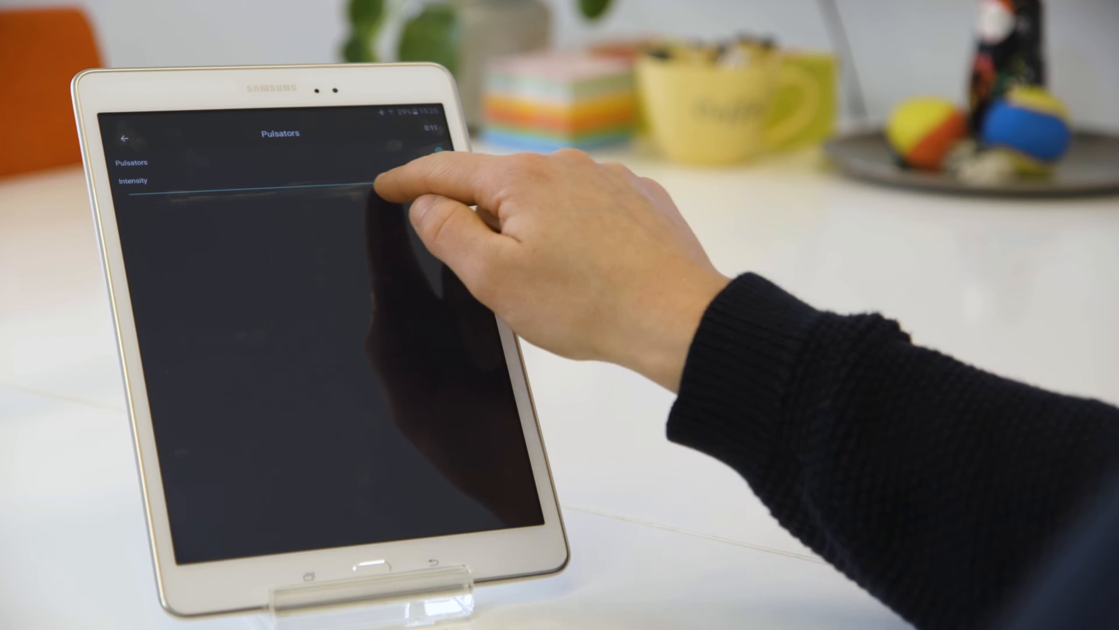
drag(142, 187, 317, 187)
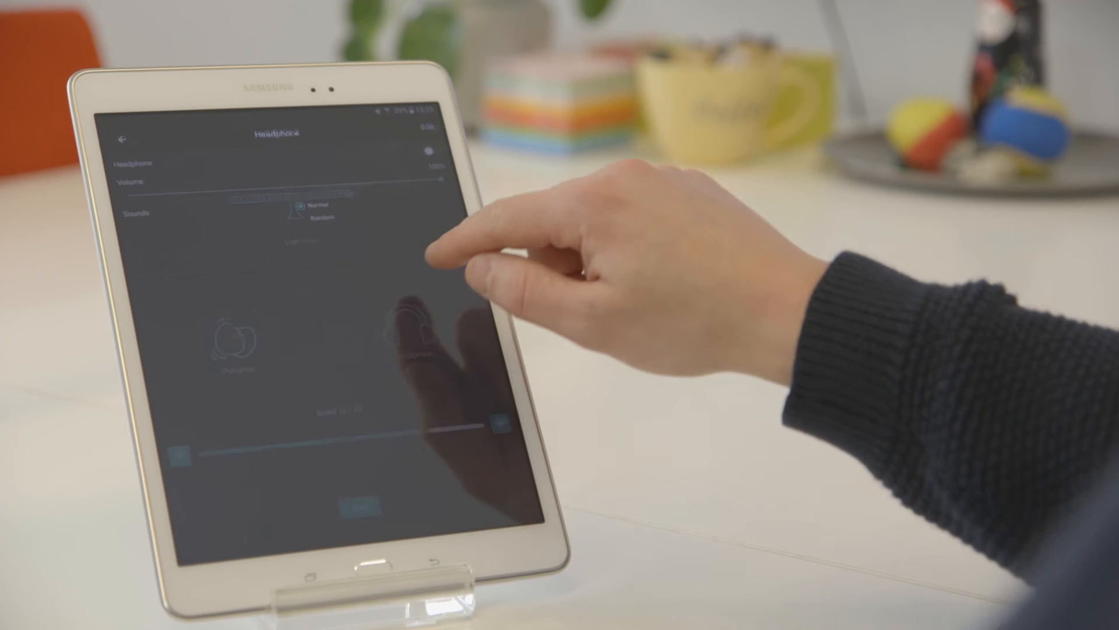
Step: Choose Normal sounds for the headphones at 100% volume
click(430, 155)
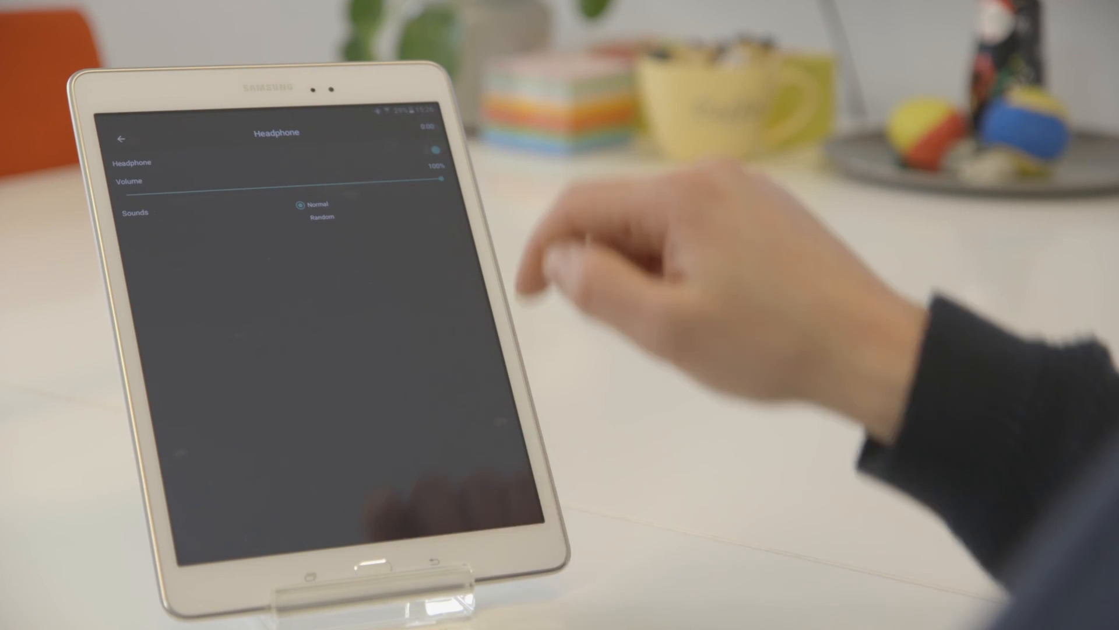